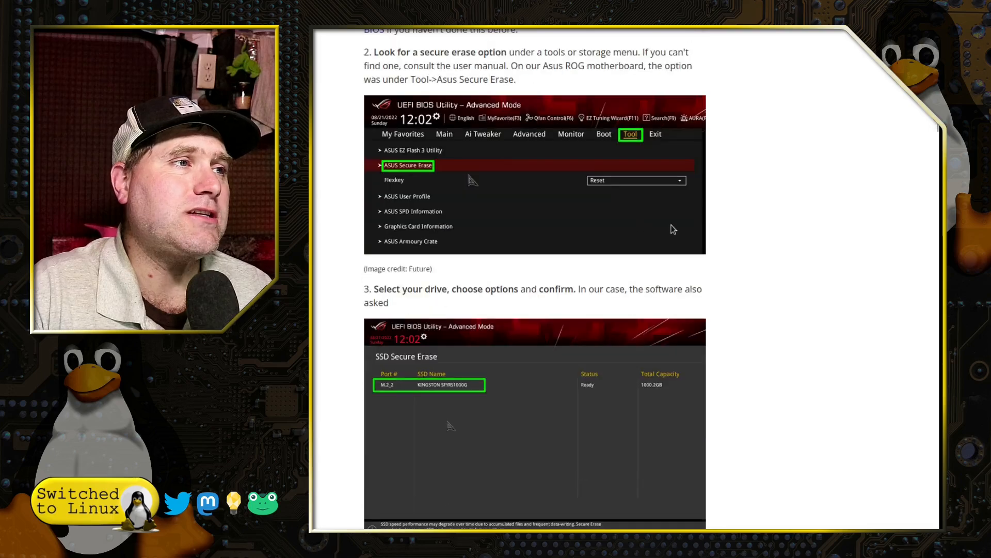
Scroll through the certificate's Disk Erasure Report with PRNG Stream method and ERASED status.
scroll(down, 3)
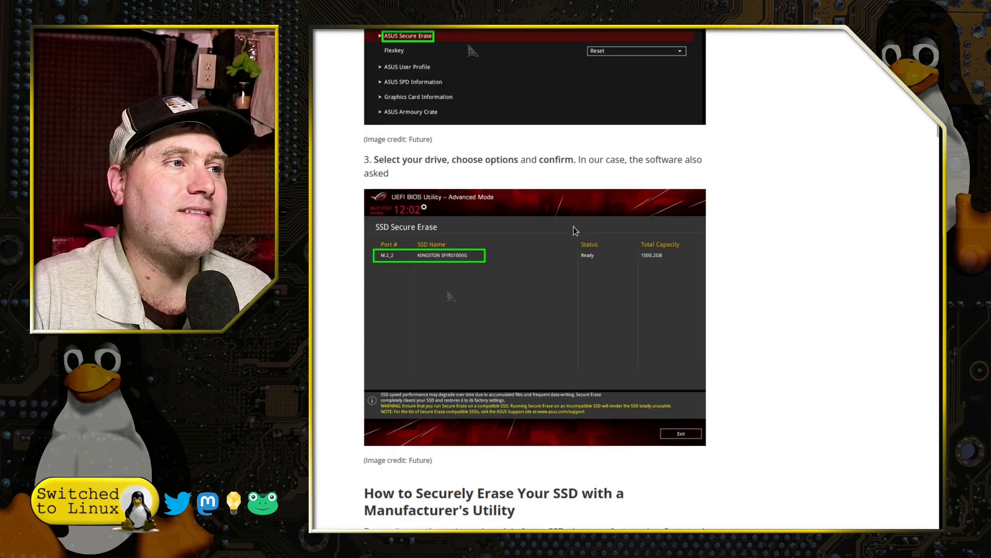
scroll(down, 3)
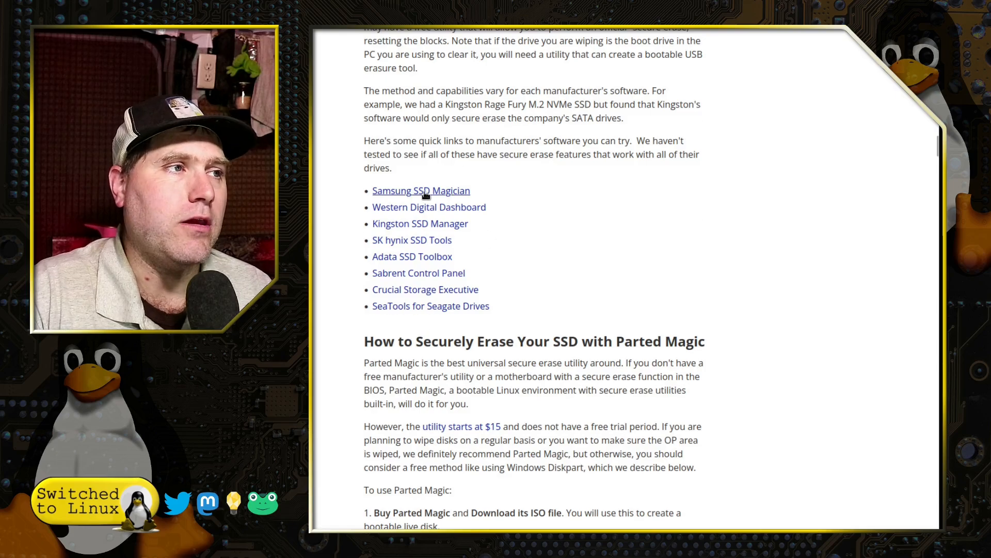
mouse_move(425, 305)
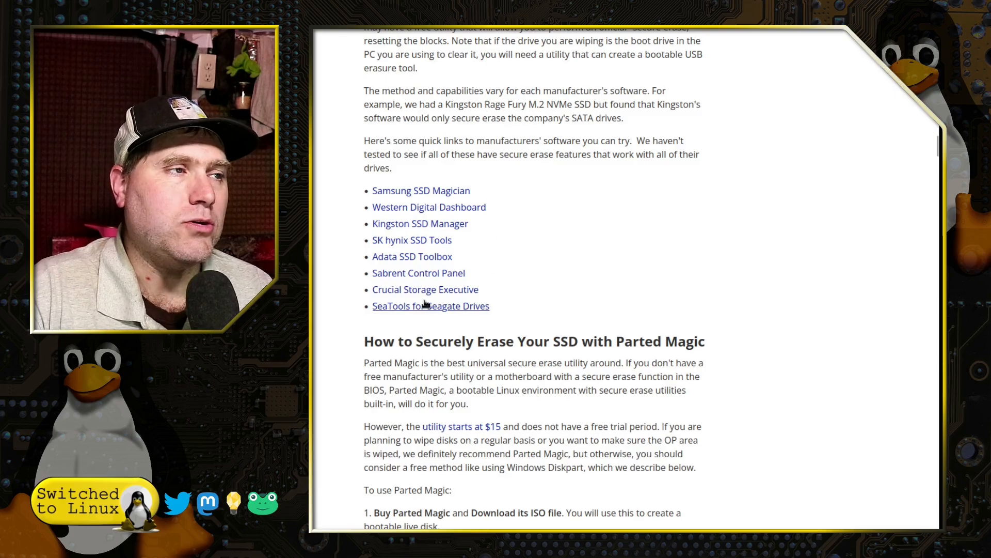
mouse_move(425, 289)
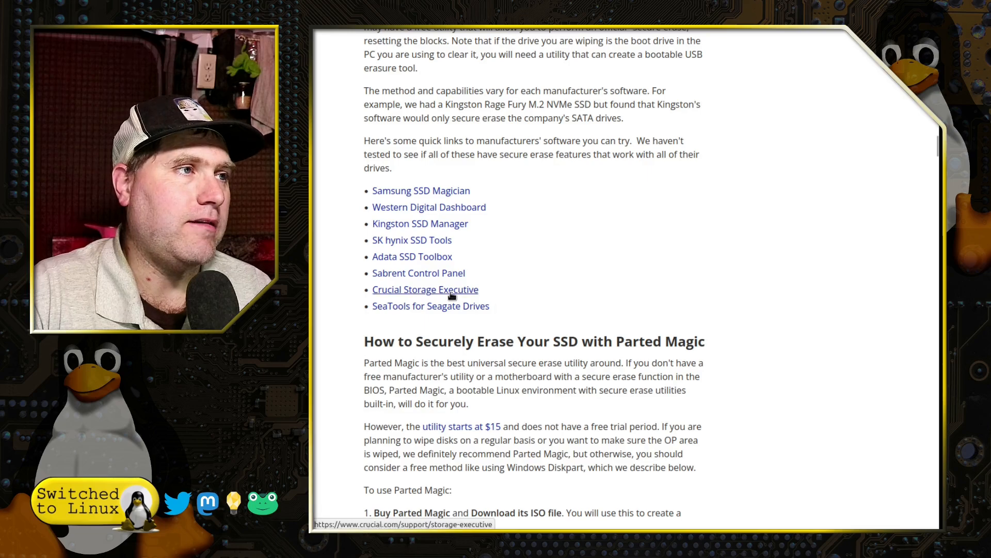
mouse_move(429, 206)
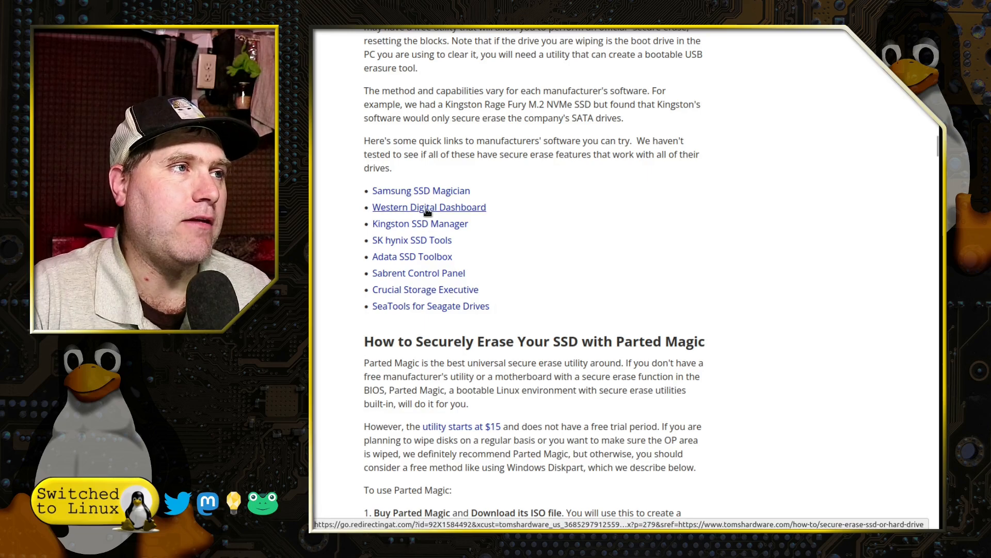
mouse_move(647, 267)
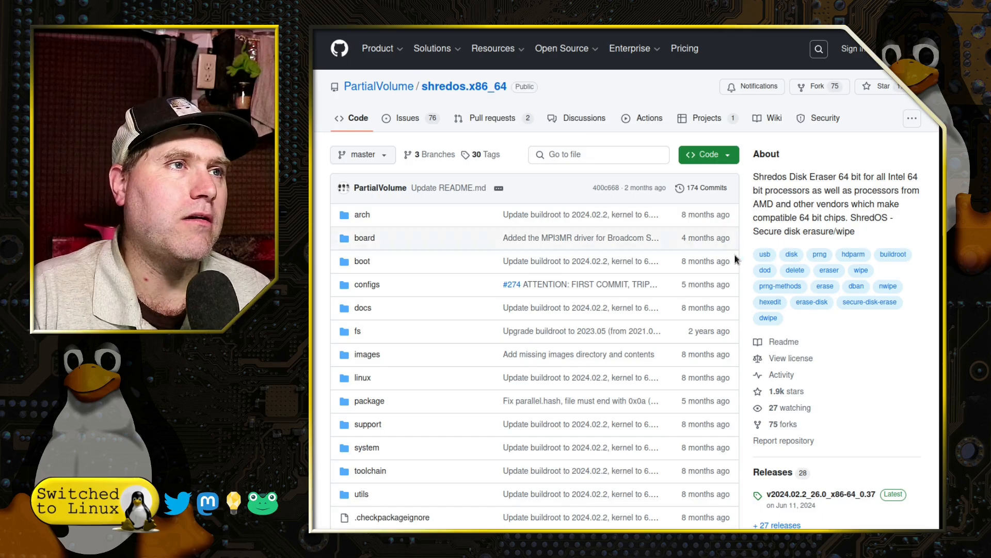
mouse_move(887, 310)
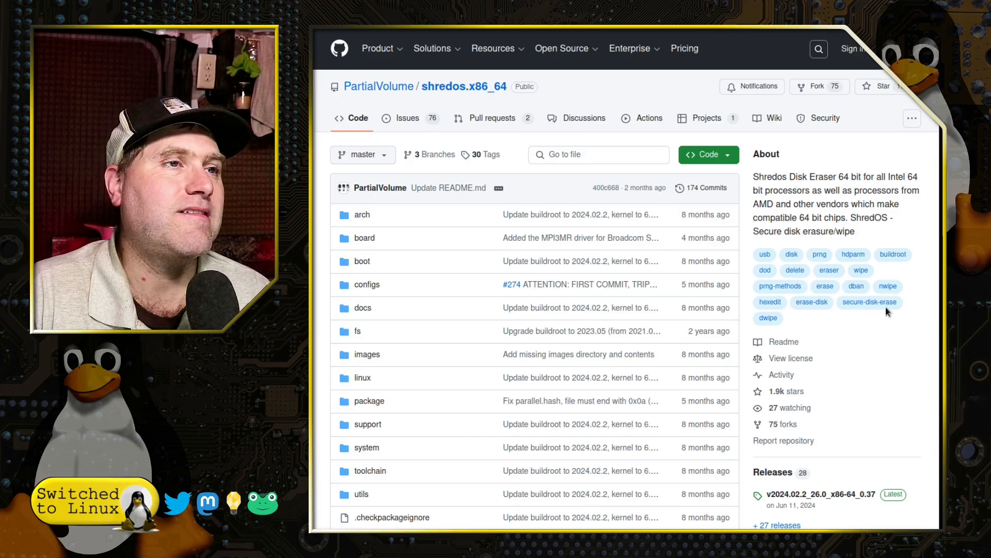
mouse_move(824, 285)
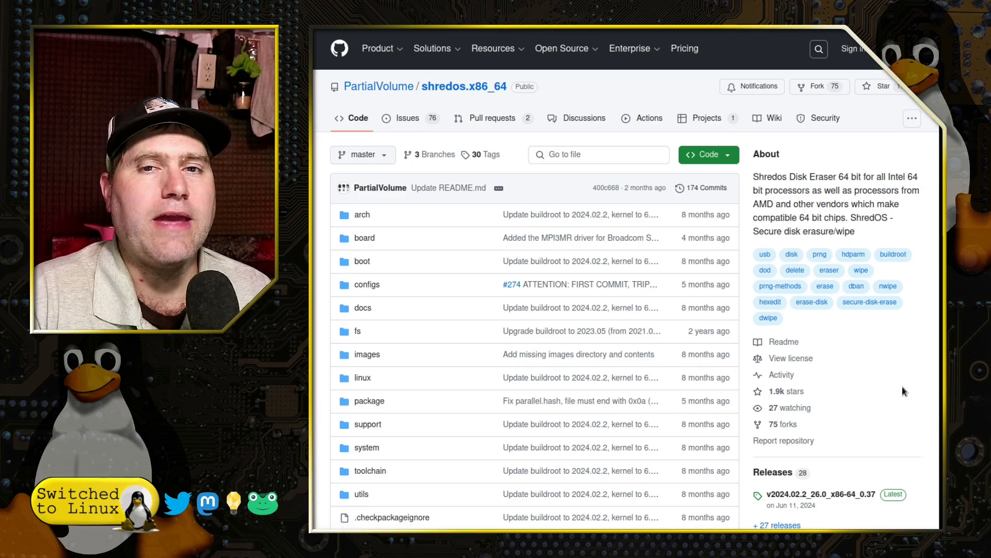
scroll(down, 3)
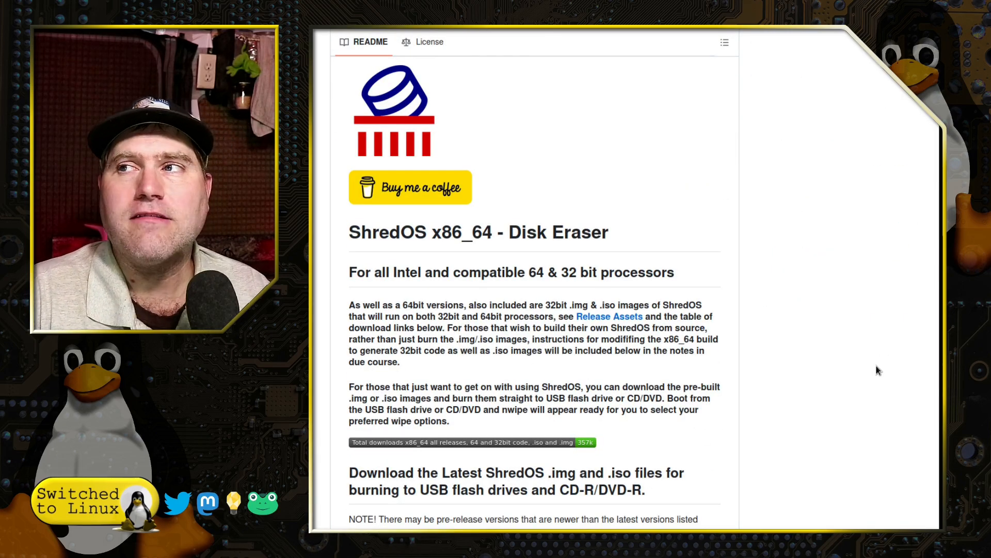
scroll(down, 3)
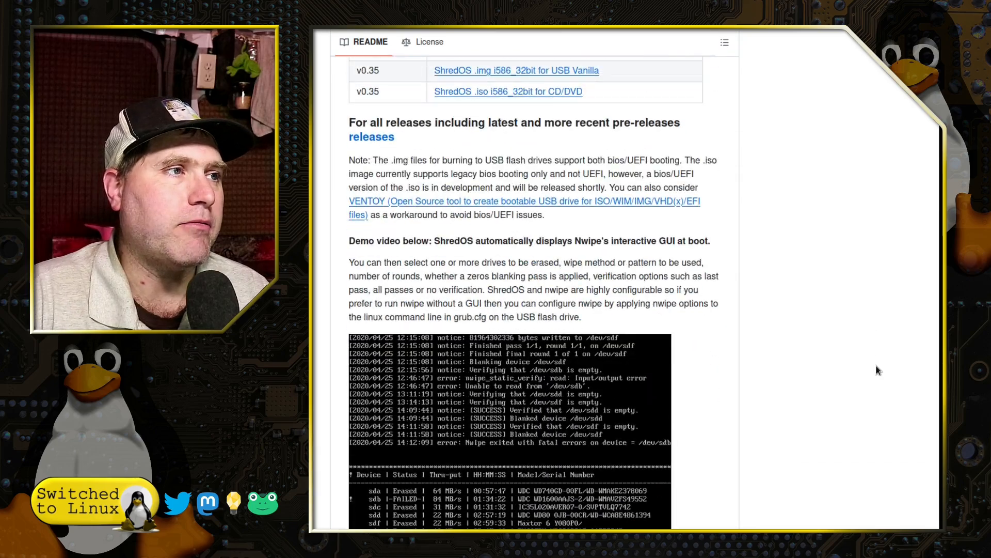
scroll(down, 3)
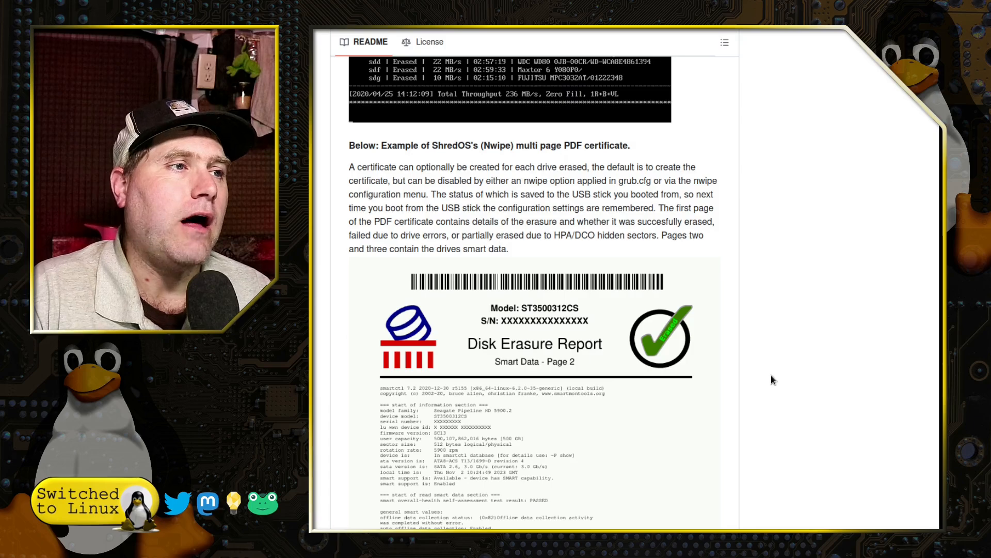
scroll(down, 3)
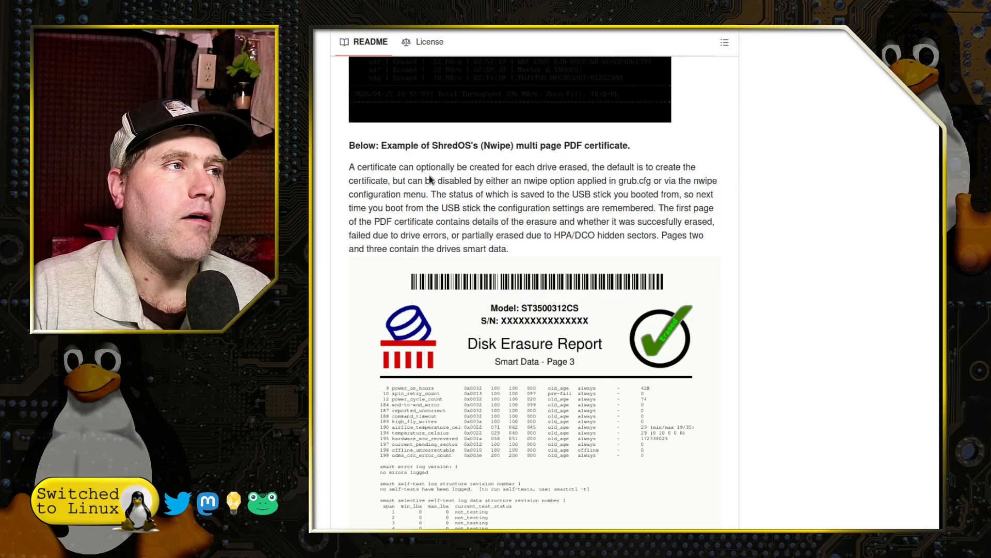
scroll(down, 3)
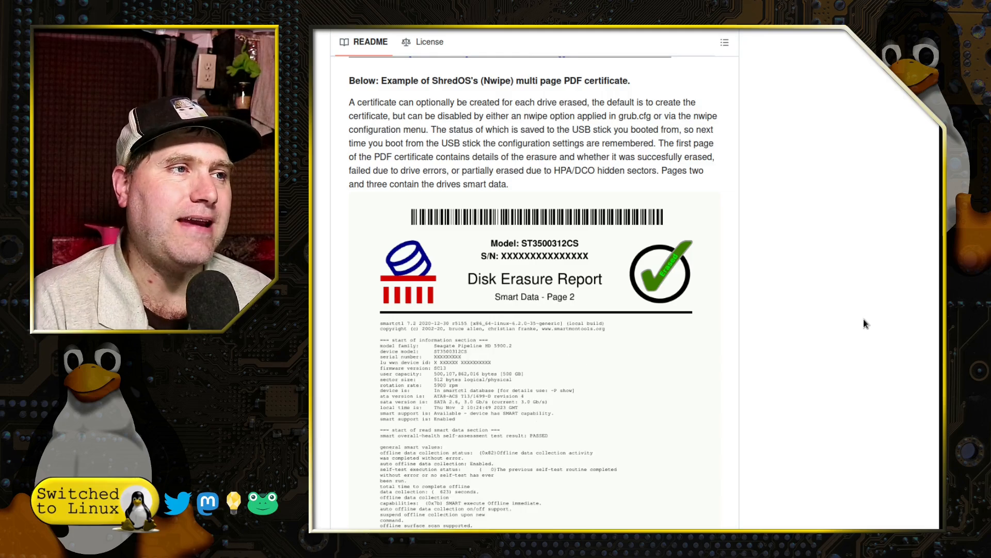
scroll(down, 3)
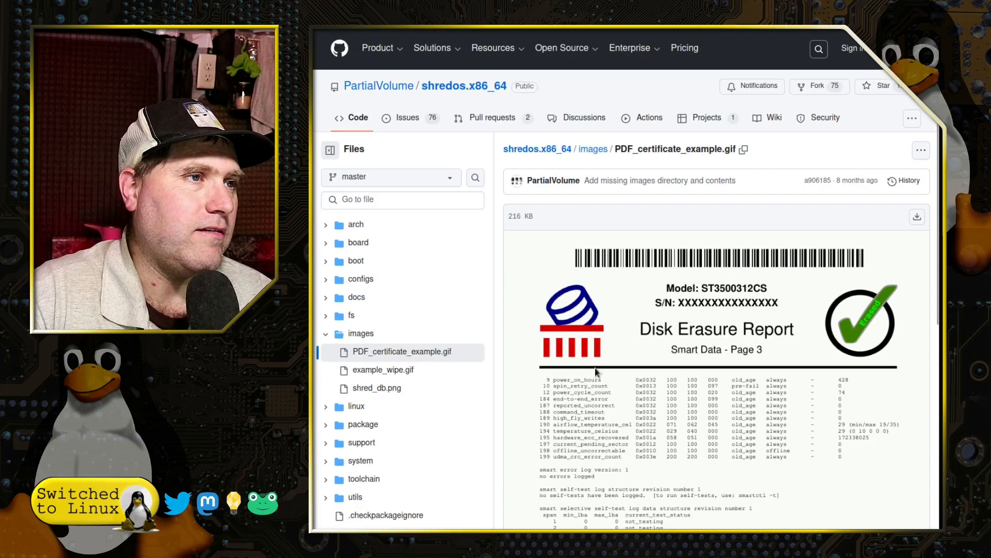
mouse_move(833, 483)
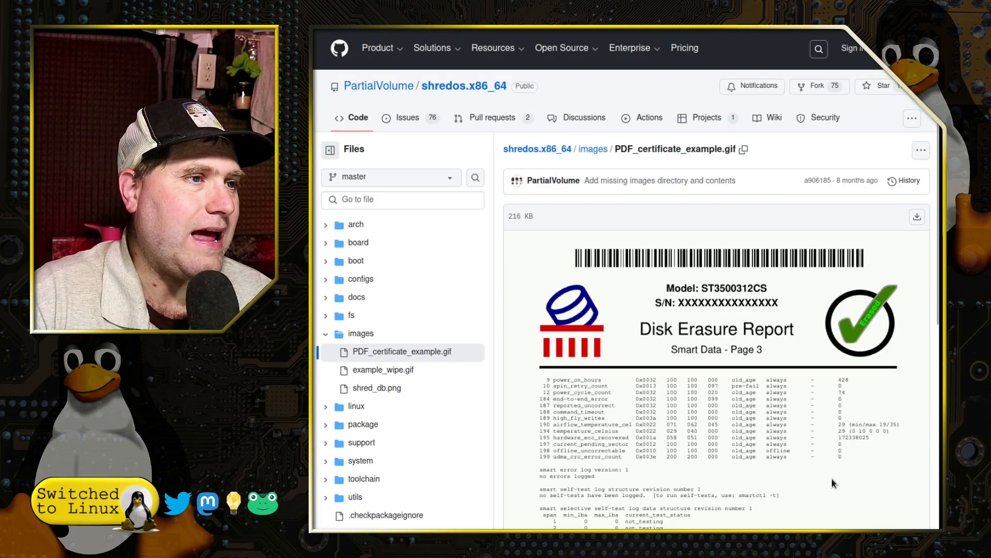
scroll(down, 3)
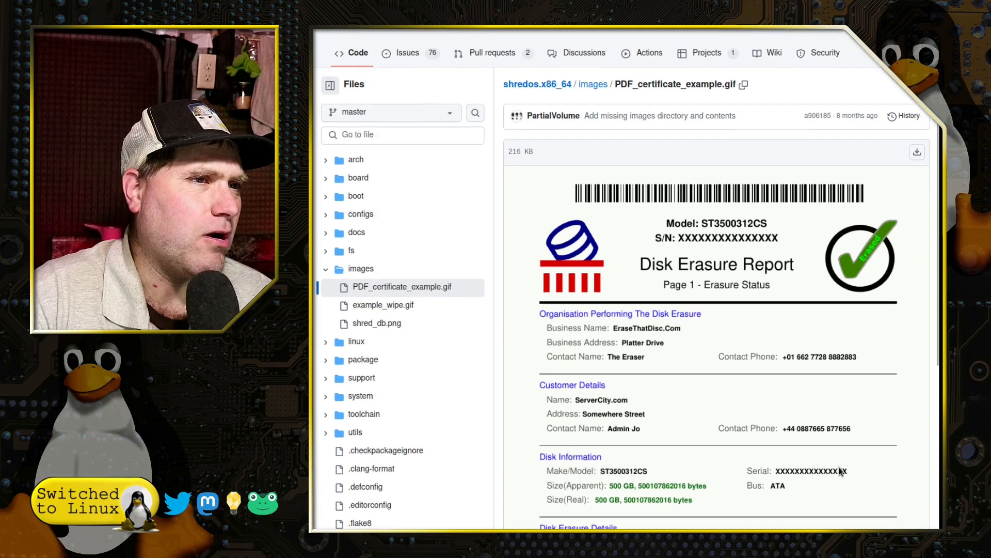
scroll(down, 3)
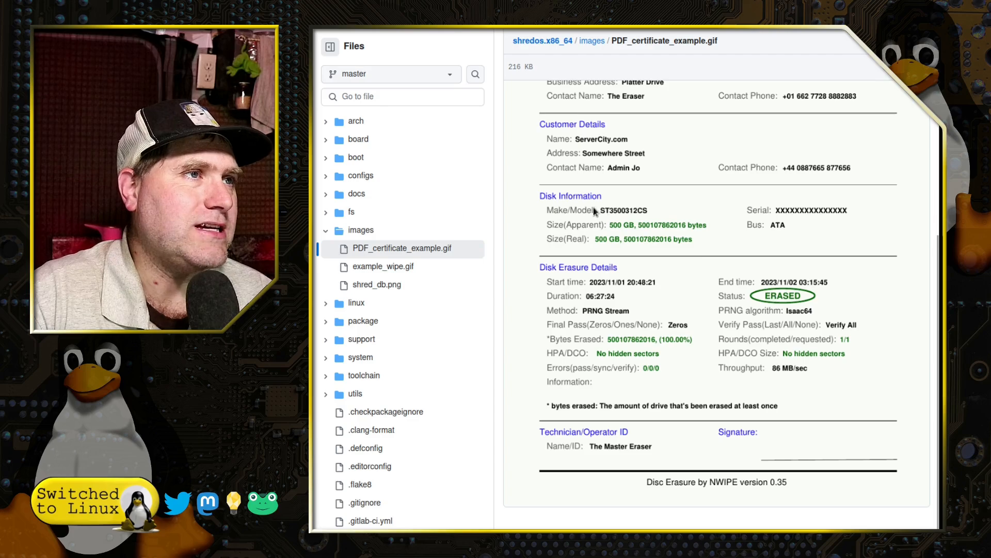
scroll(down, 3)
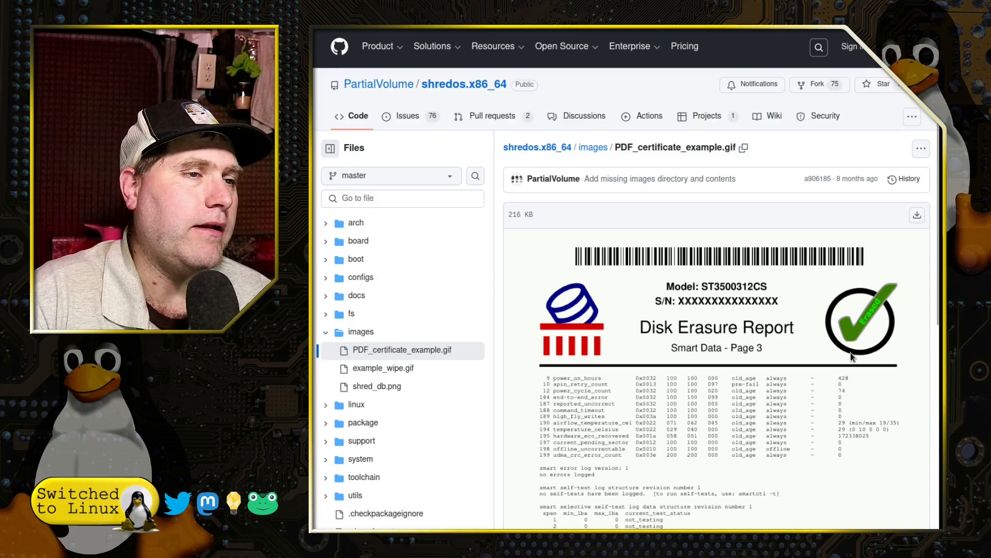
scroll(down, 3)
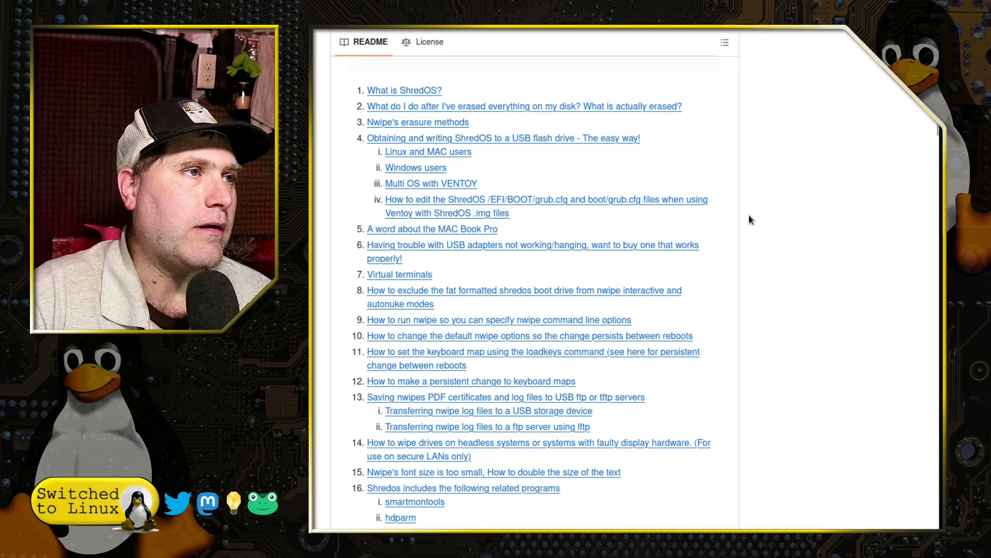
Scroll past the Nwipe erasure methods list to the v0.37 and v0.35 download tables.
scroll(down, 3)
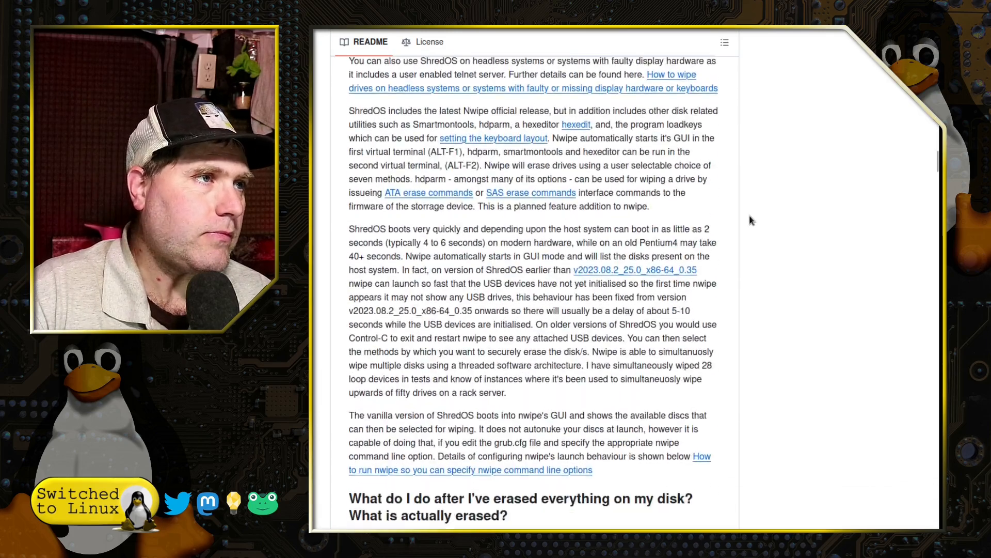
scroll(down, 3)
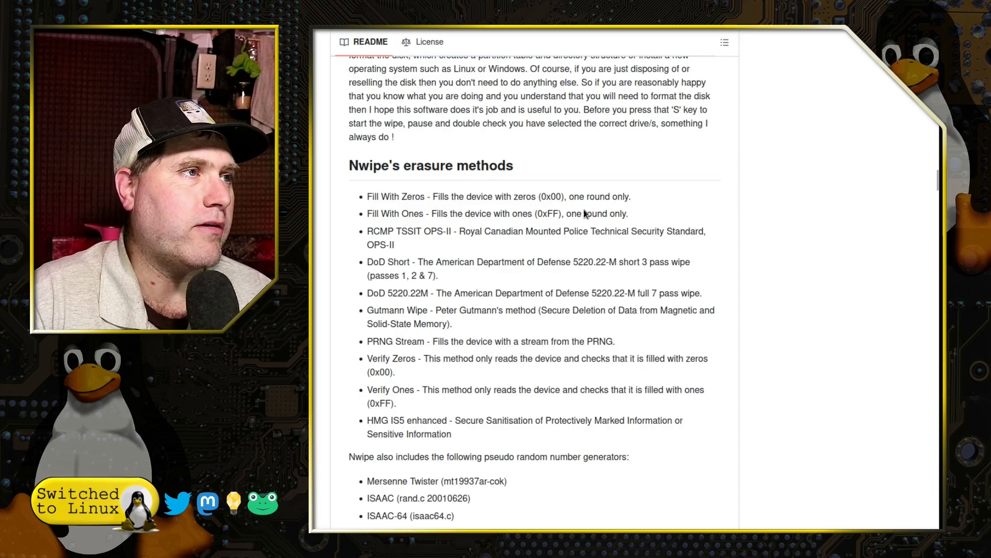
mouse_move(382, 242)
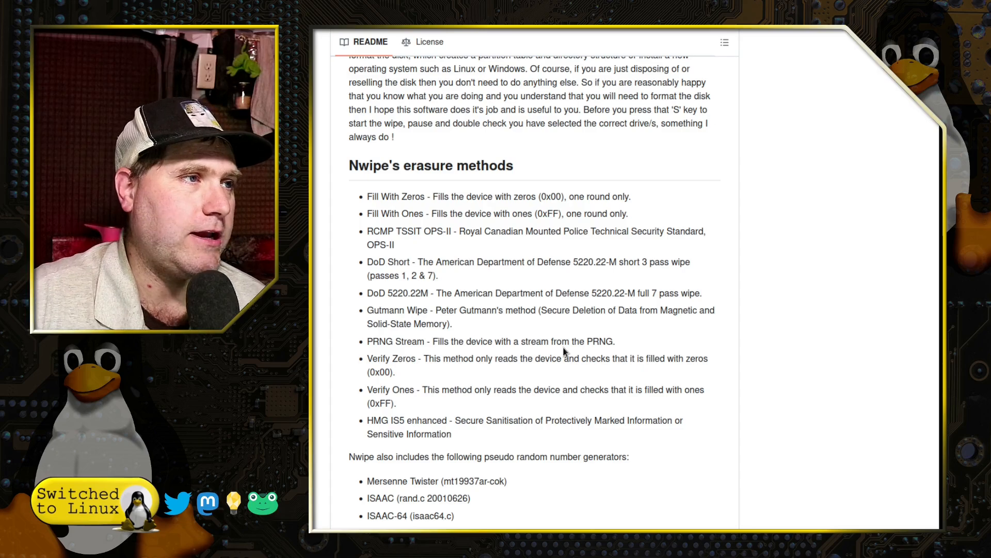
mouse_move(589, 392)
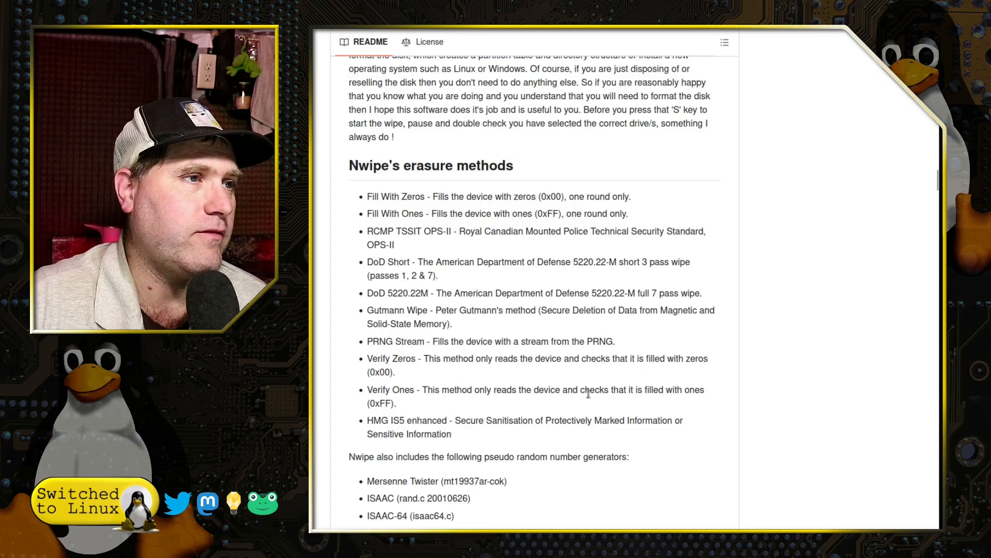
scroll(down, 3)
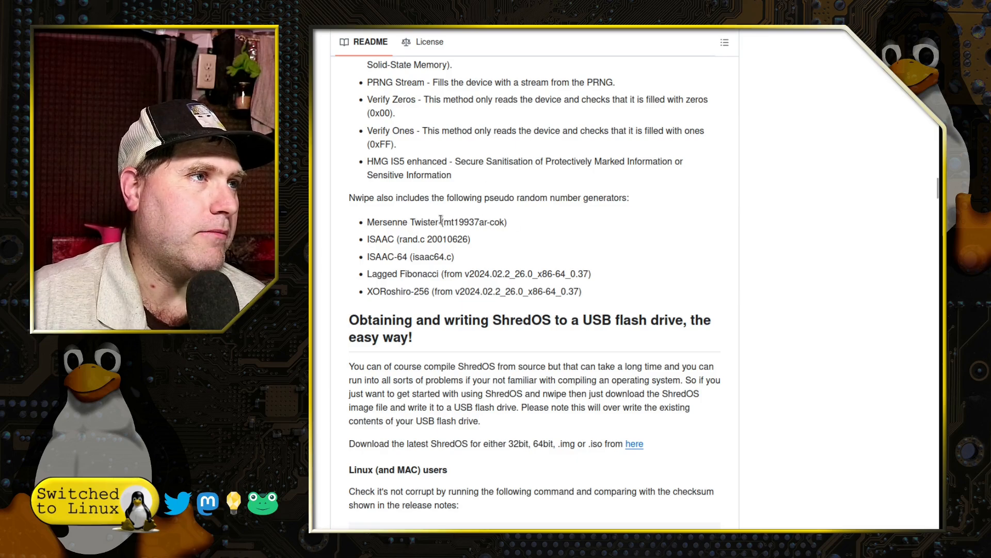
mouse_move(791, 305)
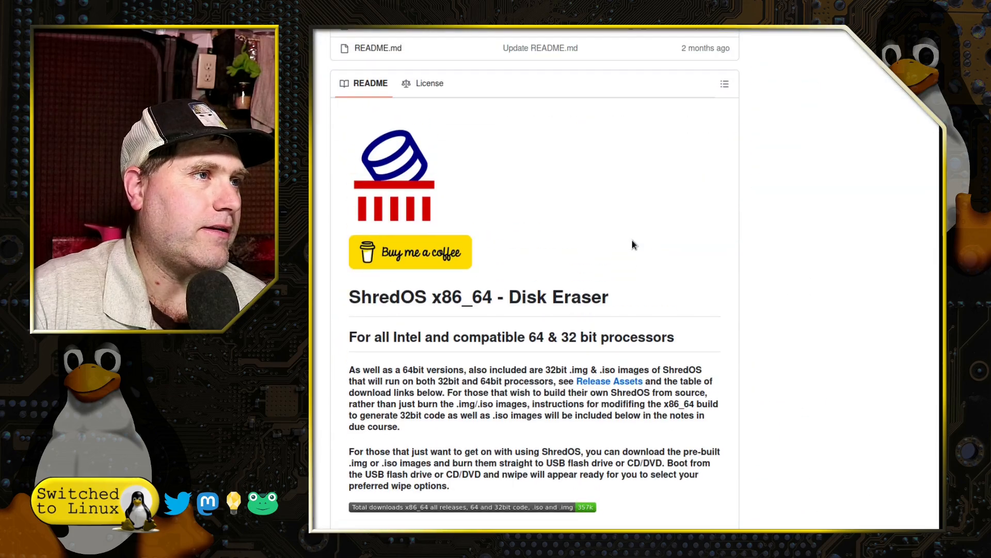
scroll(down, 3)
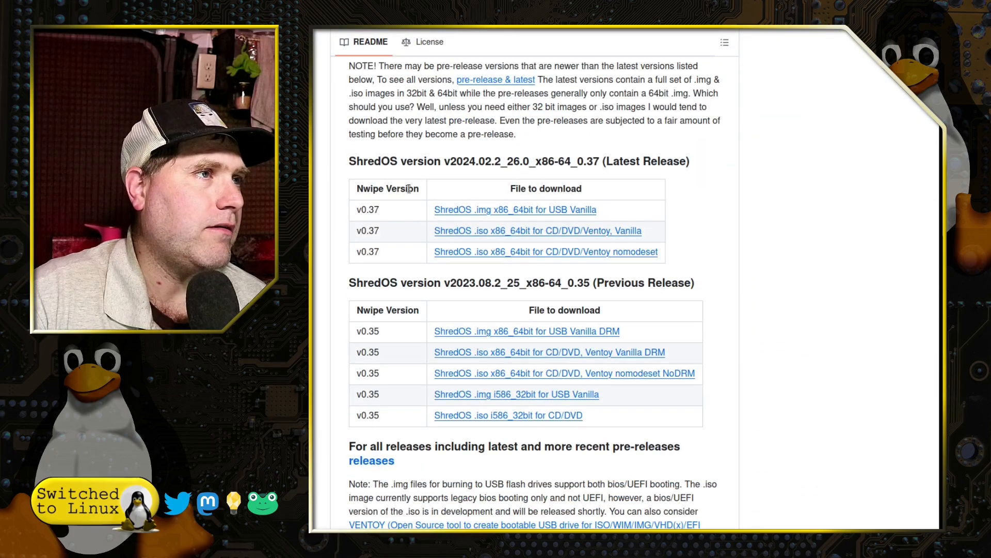
mouse_move(412, 225)
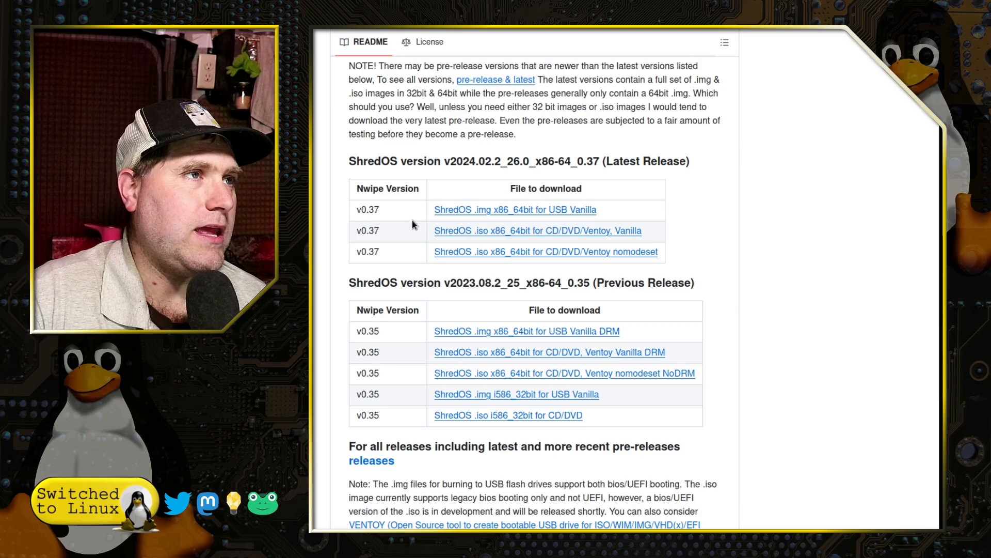
mouse_move(510, 182)
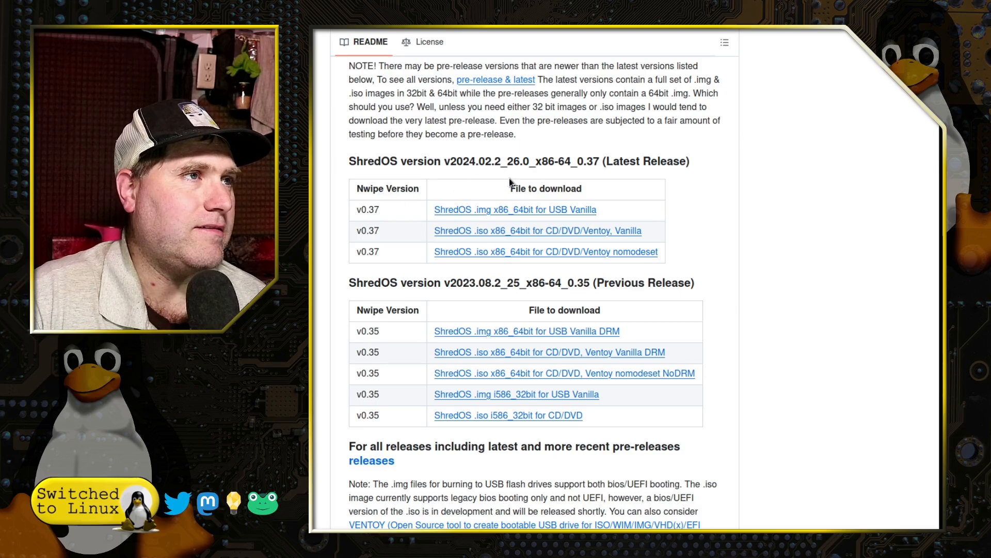
mouse_move(758, 278)
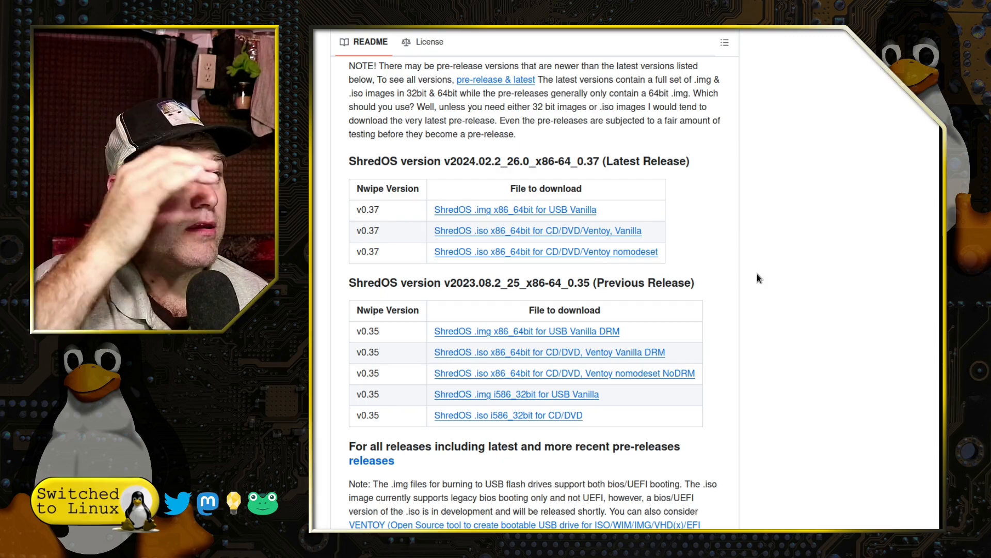
mouse_move(510, 209)
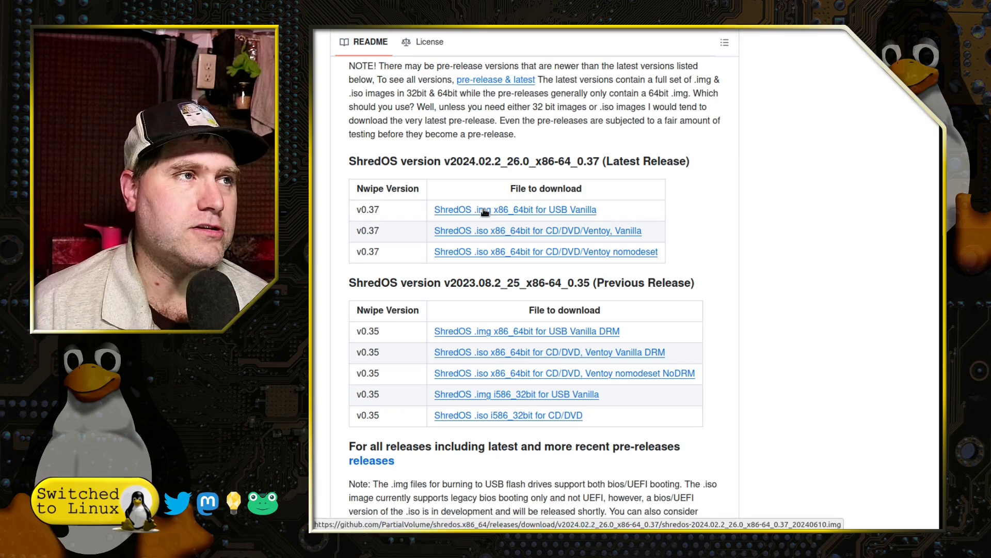
mouse_move(503, 230)
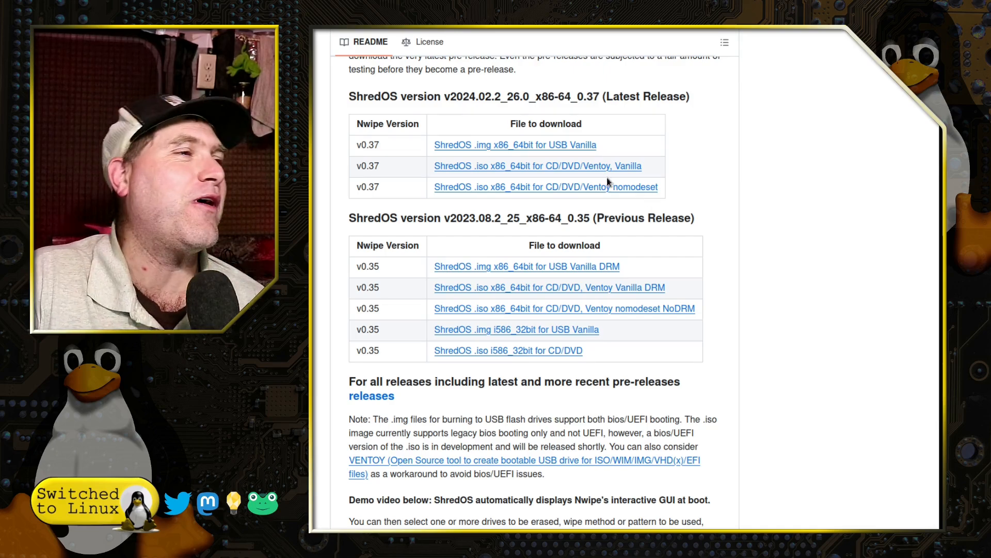
Scroll past the nwipe screenshot and PDF certificate to the 'What do I do after I've erased' section.
scroll(down, 3)
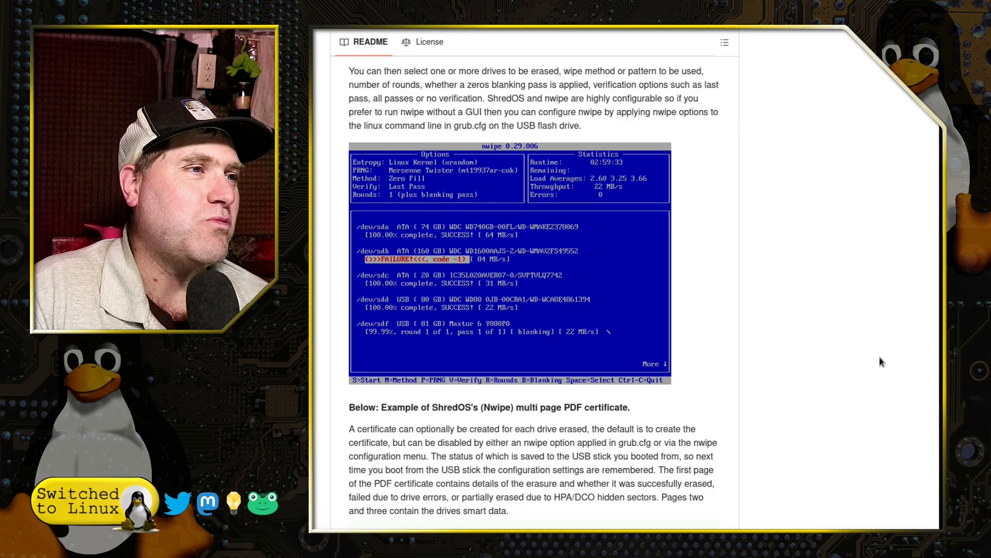
scroll(down, 3)
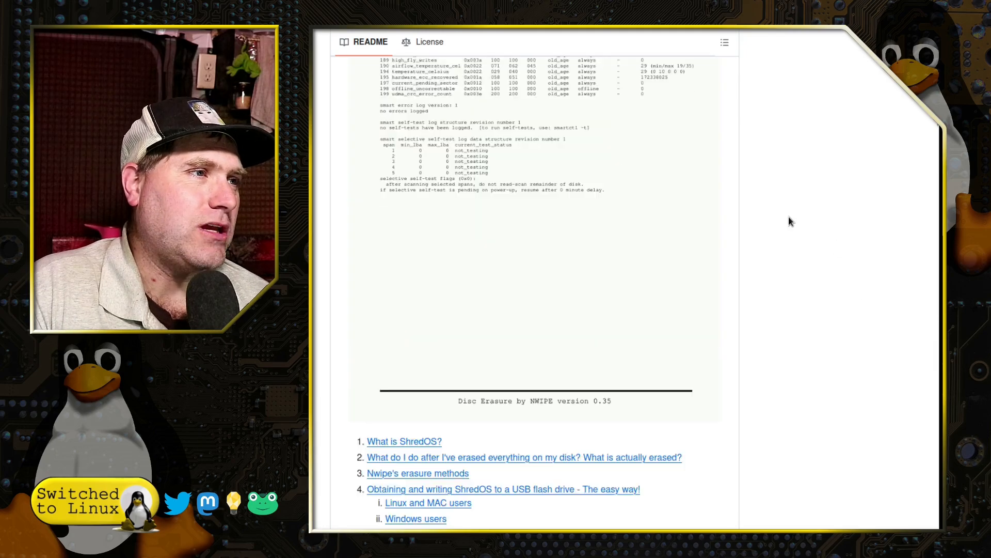
scroll(down, 3)
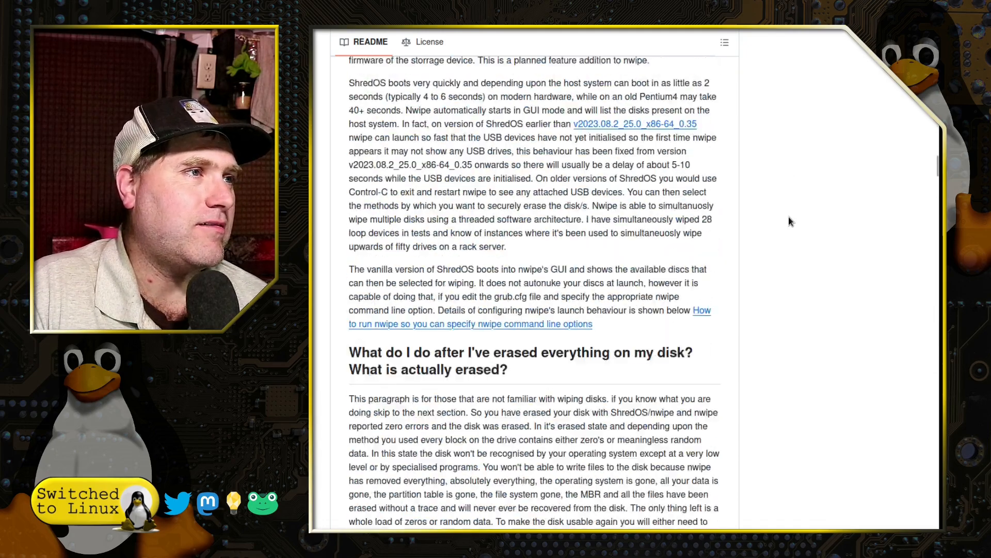
scroll(down, 3)
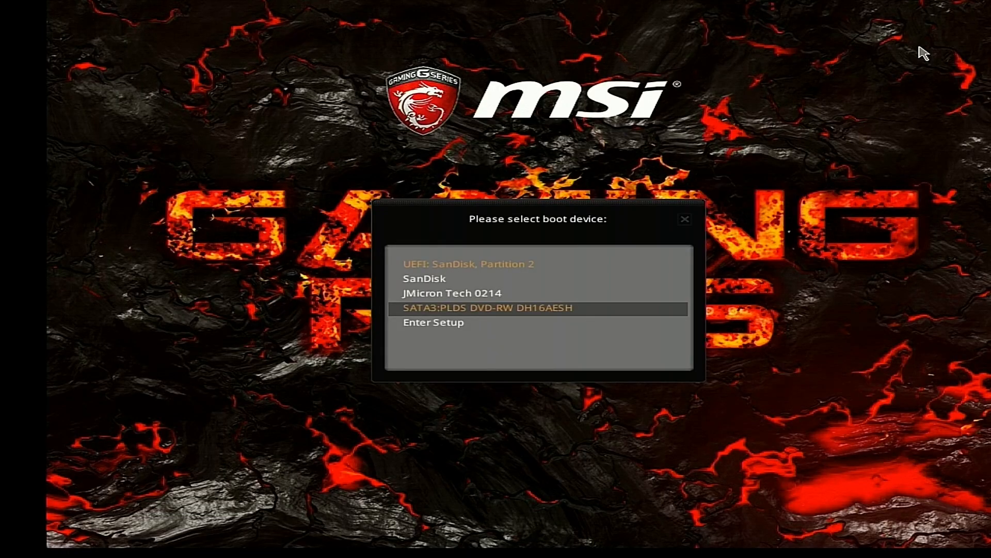
Boot from 'UEFI: SanDisk, Partition 2' in the MSI boot menu to reach Ventoy.
key(Up)
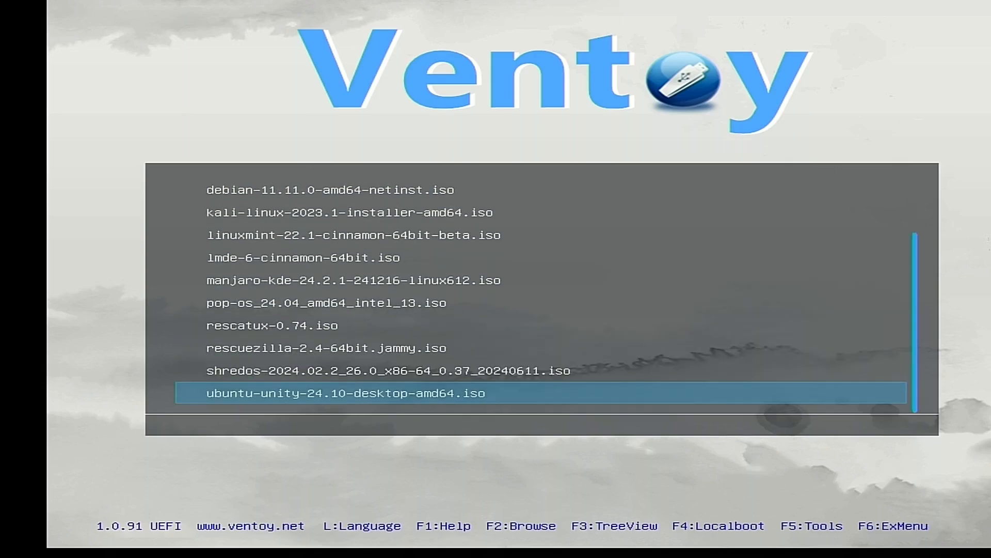
Launch the shredos-2024.02.2 image from Ventoy in normal mode.
key(Up)
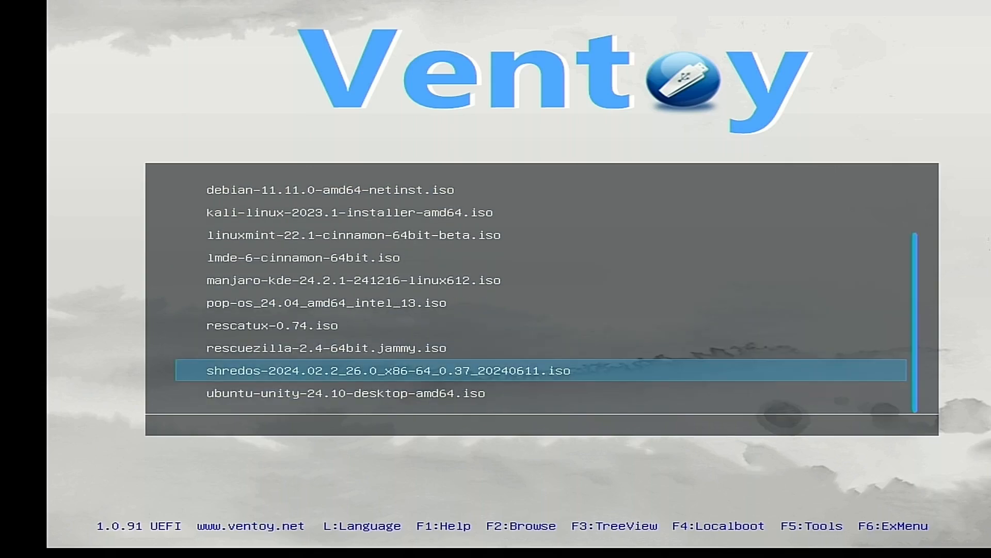
key(enter)
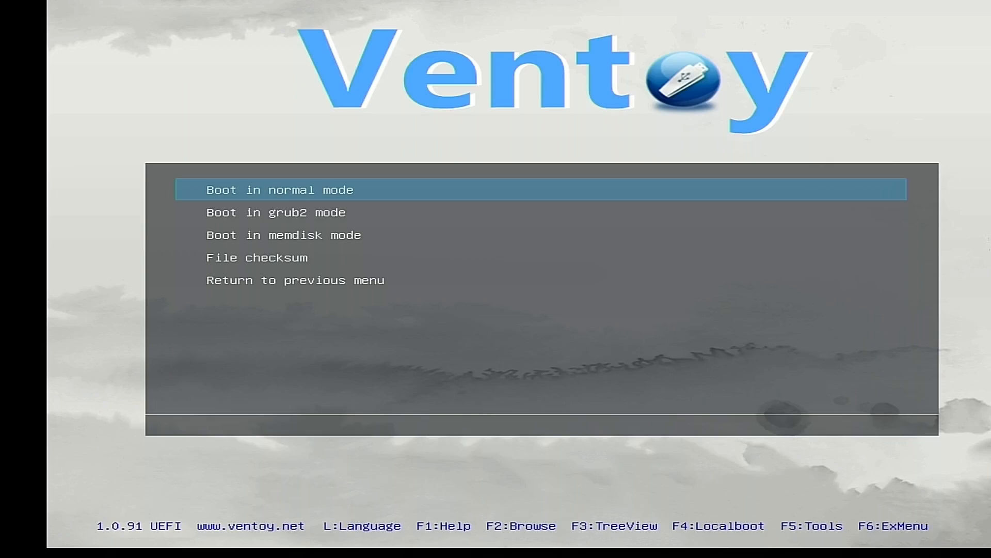
key(down)
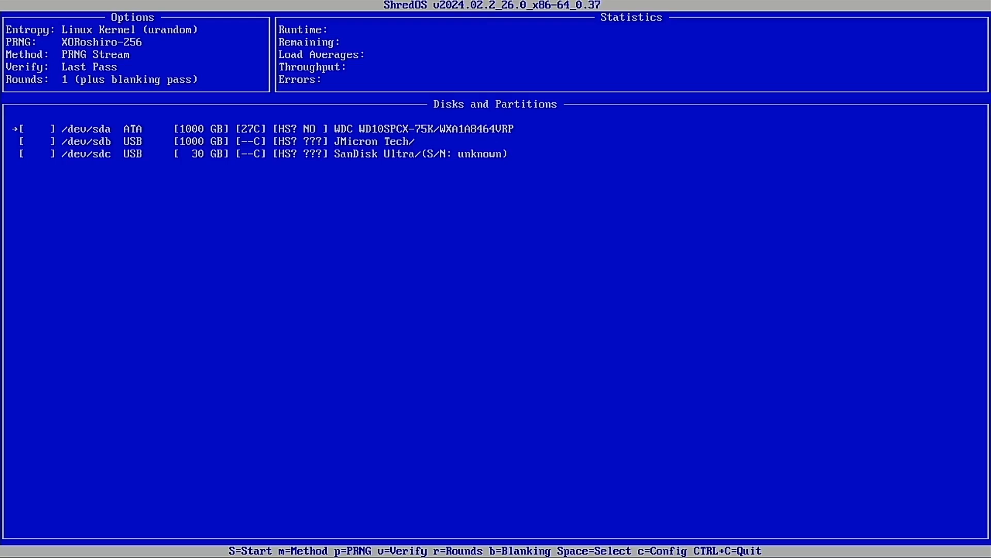
Mark the 1000 GB WDC /dev/sda drive for wiping, leaving both USB drives unmarked.
key(down)
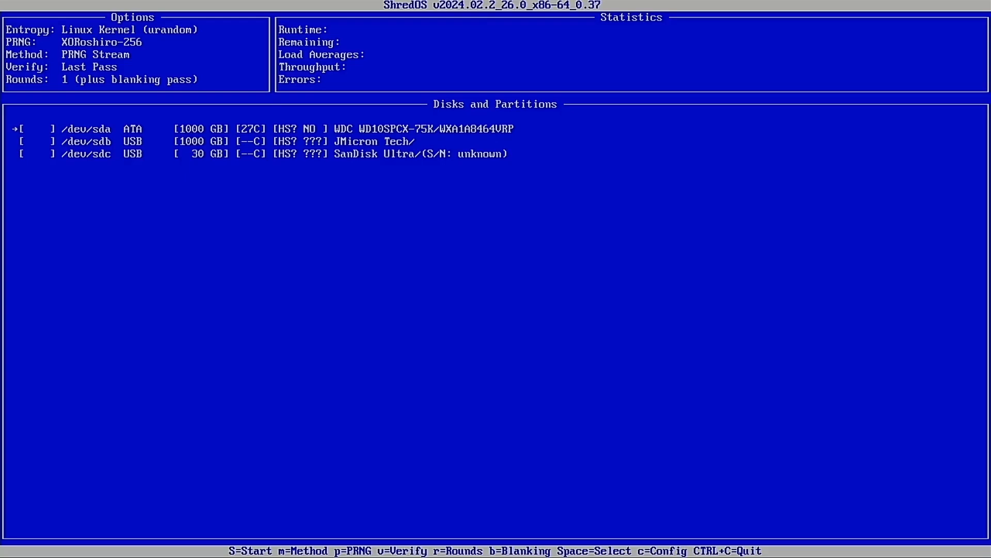
key(space)
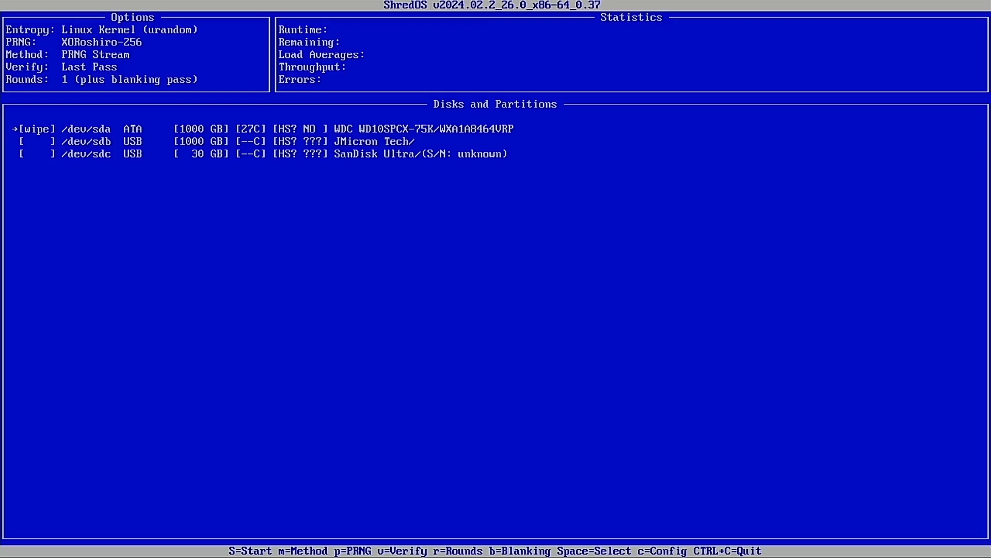
key(Down)
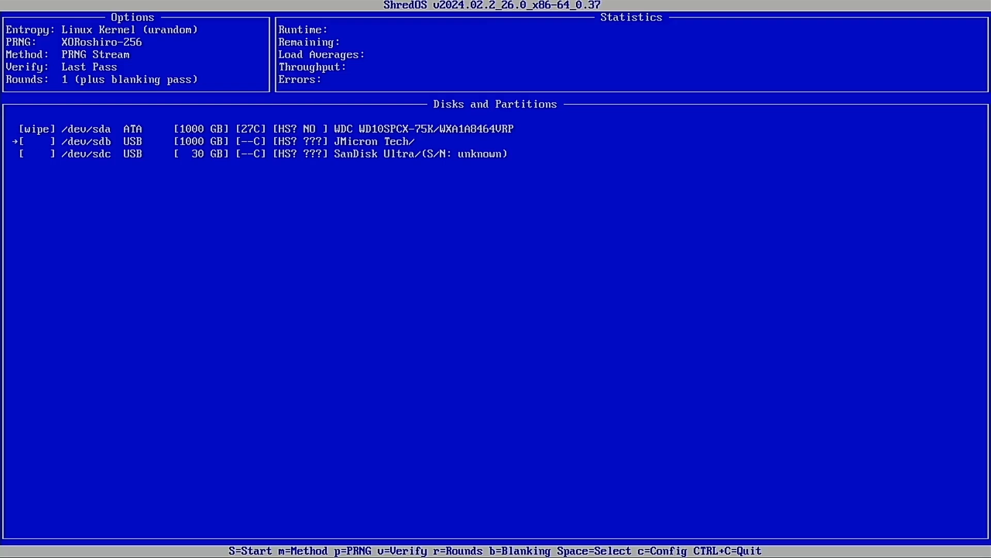
key(Up)
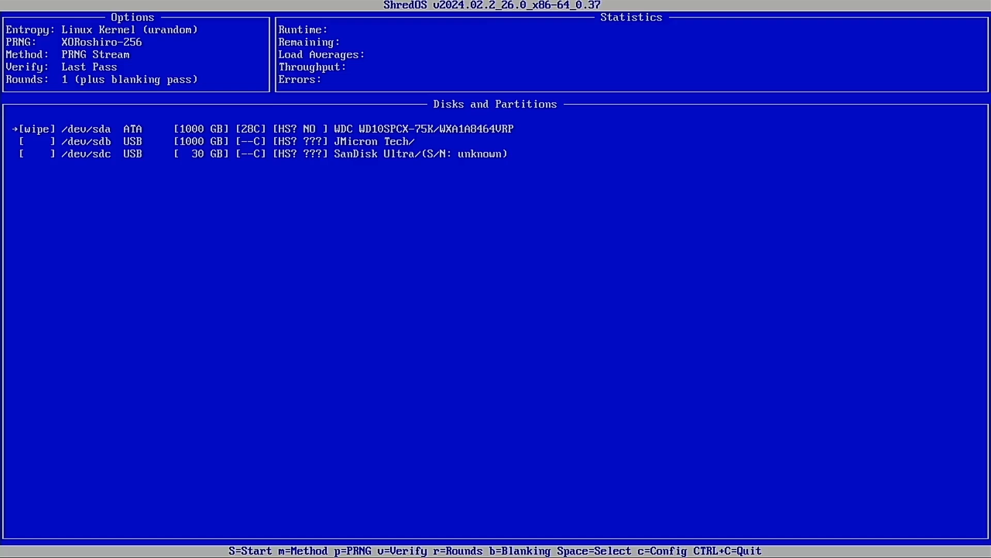
key(m)
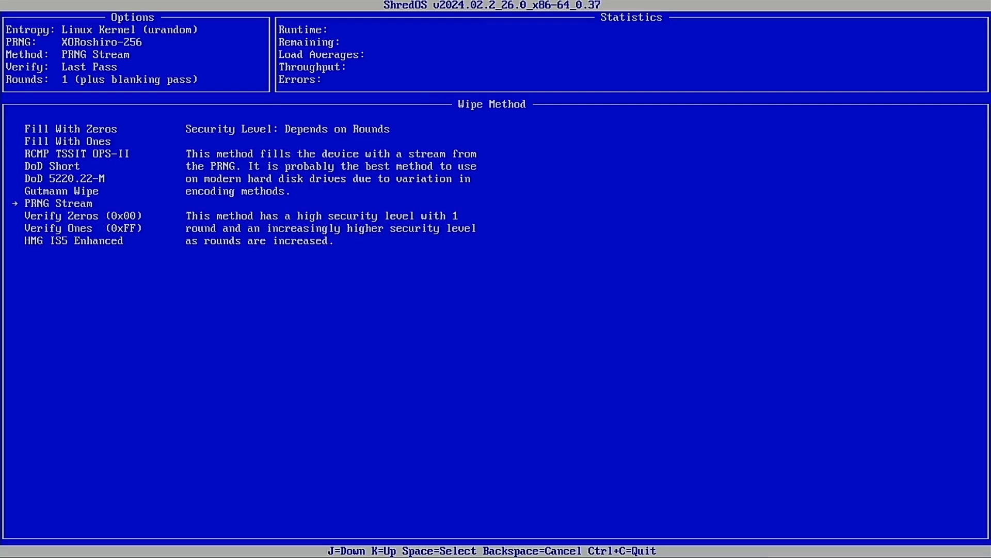
Read the DoD Short, Fill With Zeros and Fill With Ones descriptions, keeping PRNG Stream.
key(k)
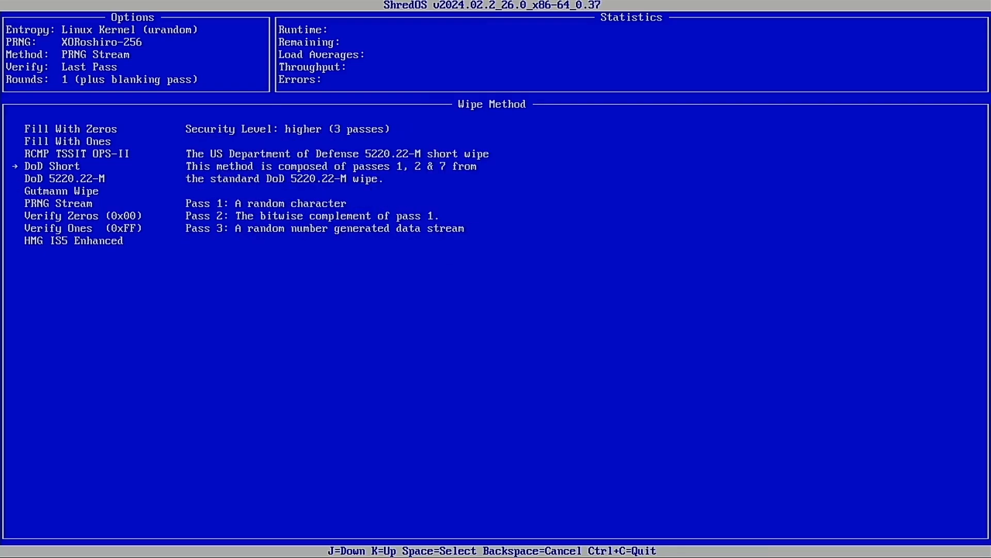
key(k)
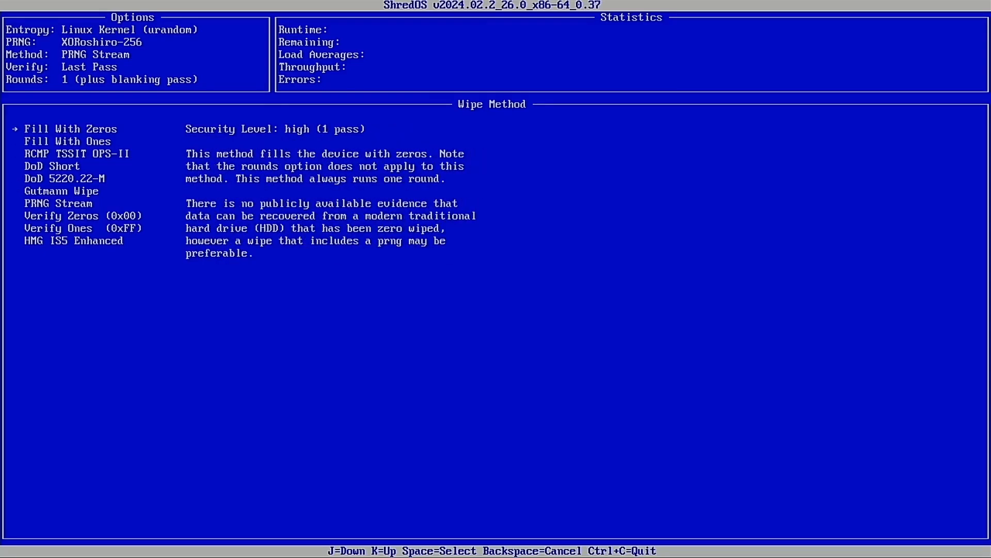
key(j)
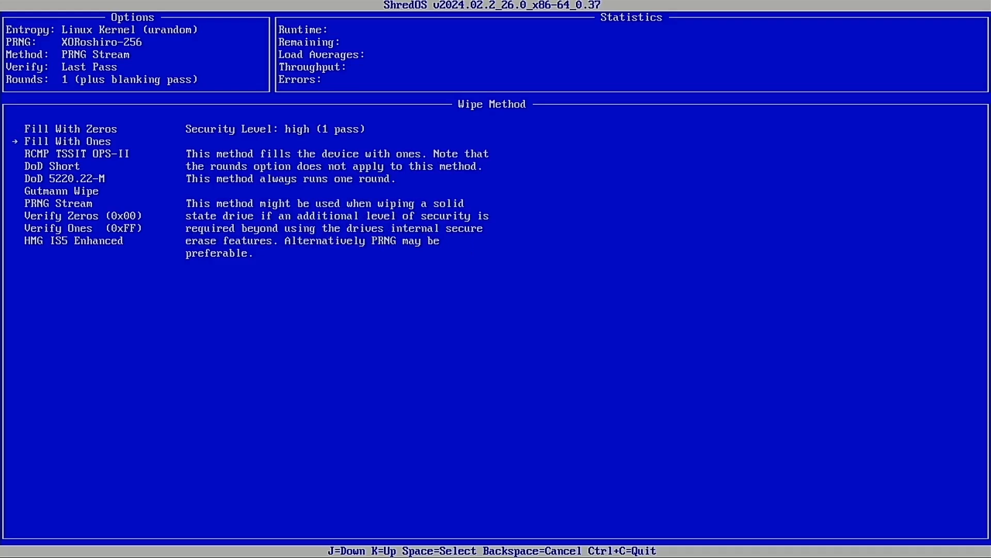
key(j)
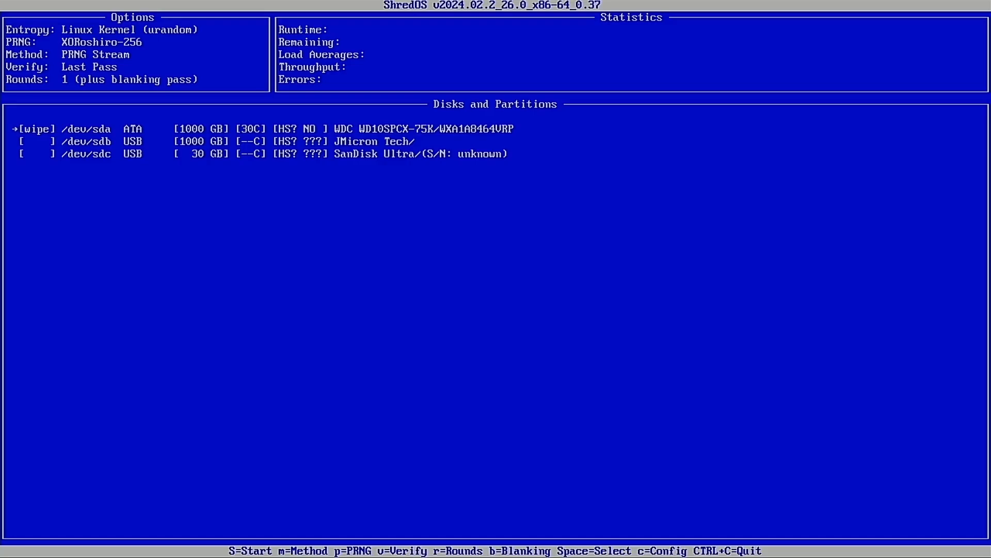
Start the PRNG Stream wipe of /dev/sda with Shift+S, running round 1 of 1.
key(s)
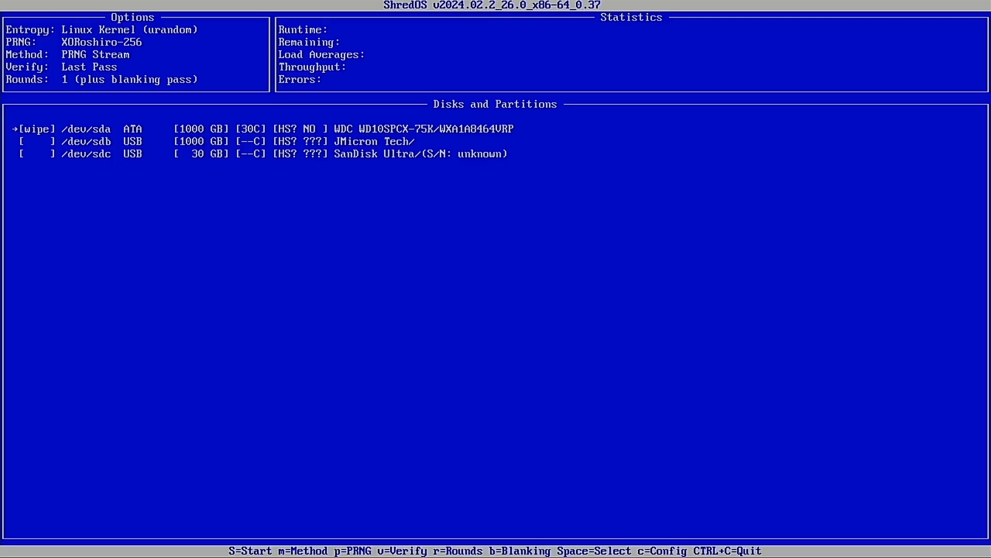
key(s)
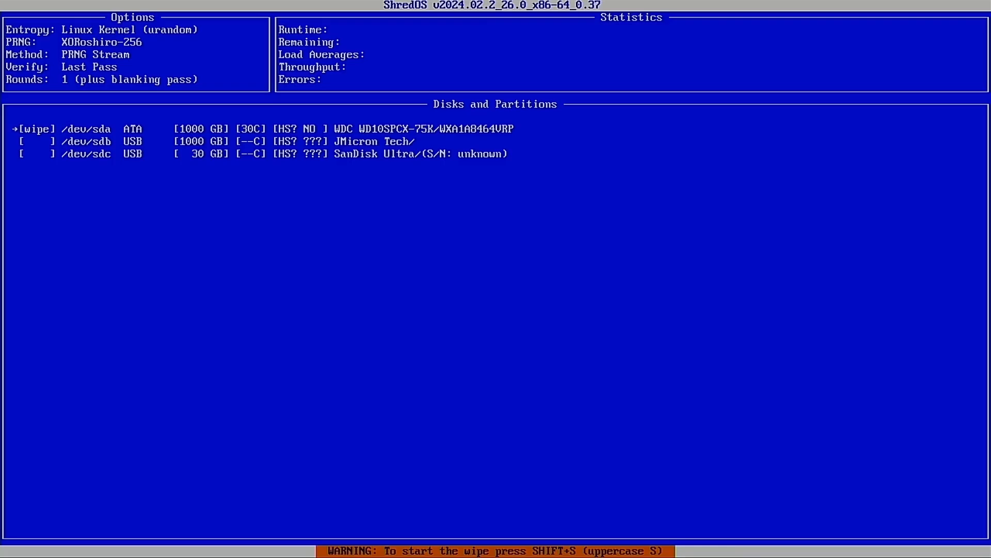
key(shift+s)
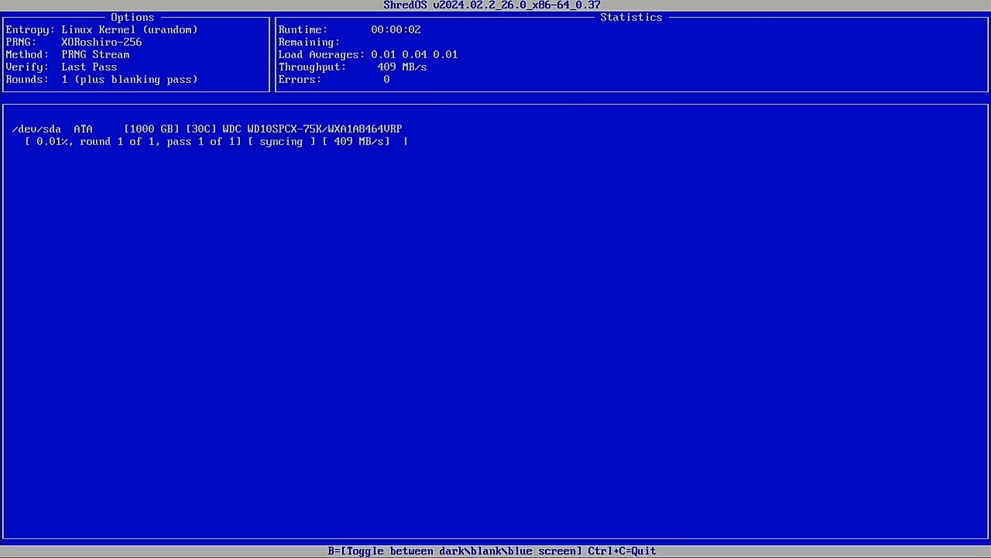